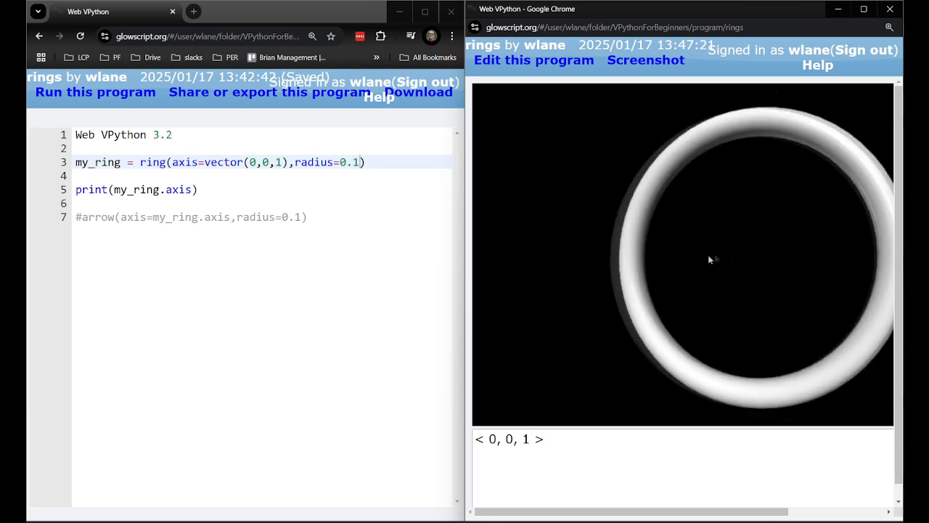
text(,thickness=0.1)
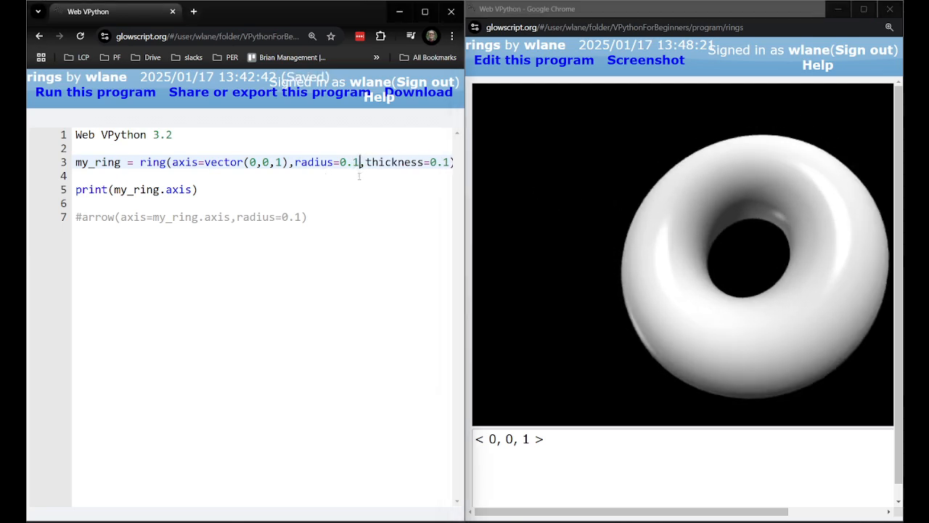